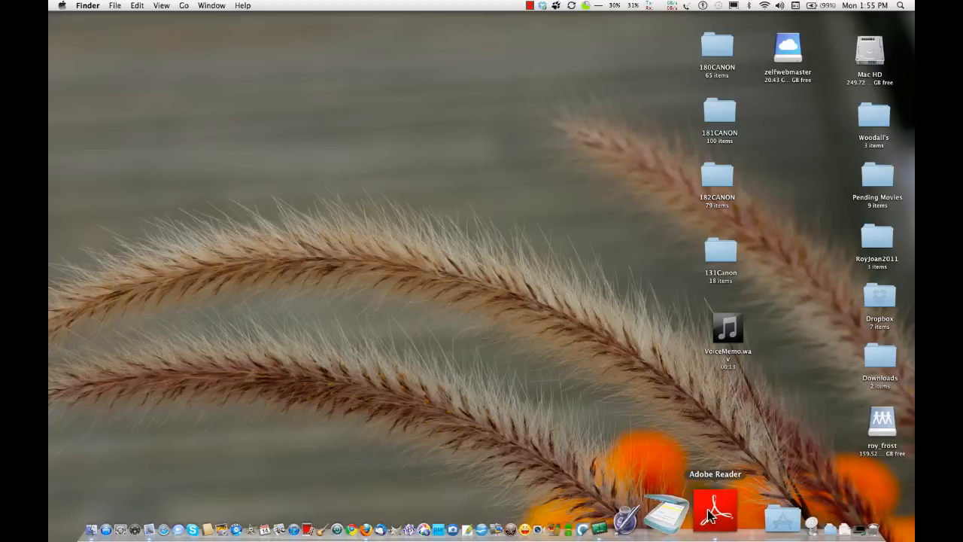
Launch Adobe Reader from the Dock and bring up its application menu
{"action": "left_click", "coordinate": [715, 511]}
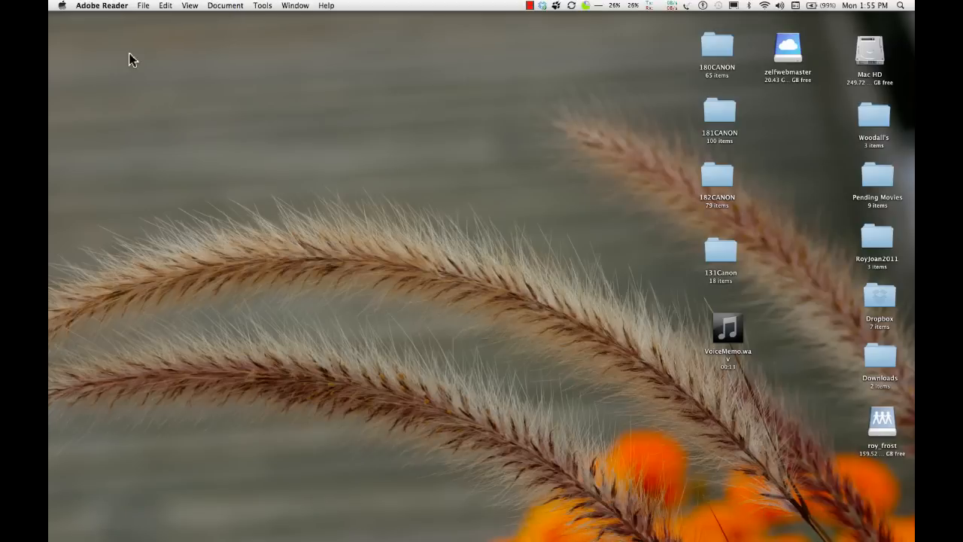
{"action": "left_click", "coordinate": [101, 6]}
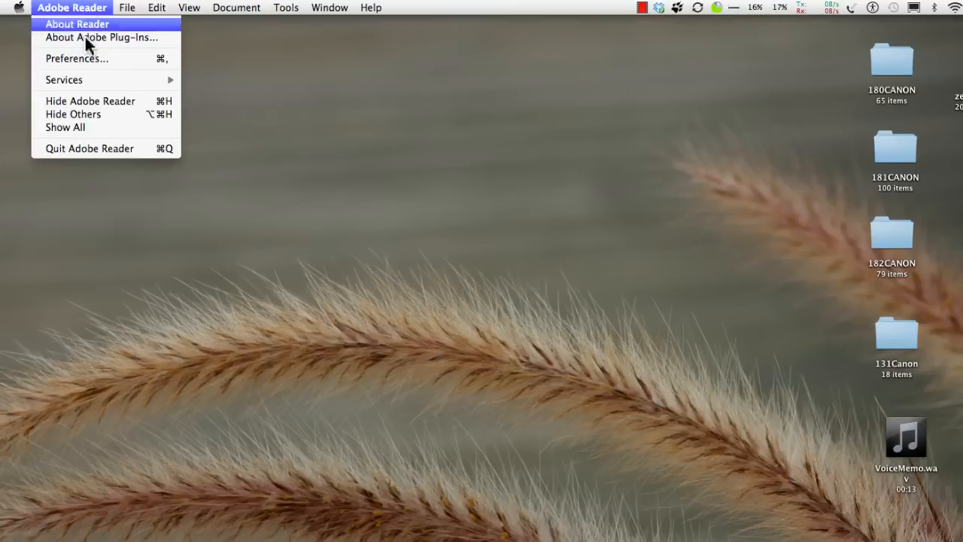
In Preferences > JavaScript, enable Acrobat JavaScript and leave global object security policy off
{"action": "left_click", "coordinate": [68, 58]}
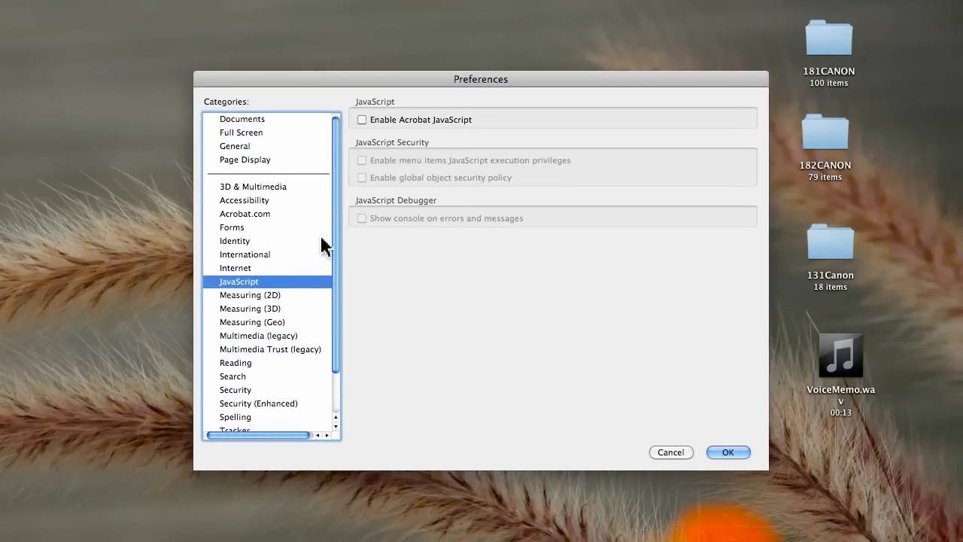
{"action": "mouse_move", "coordinate": [314, 162]}
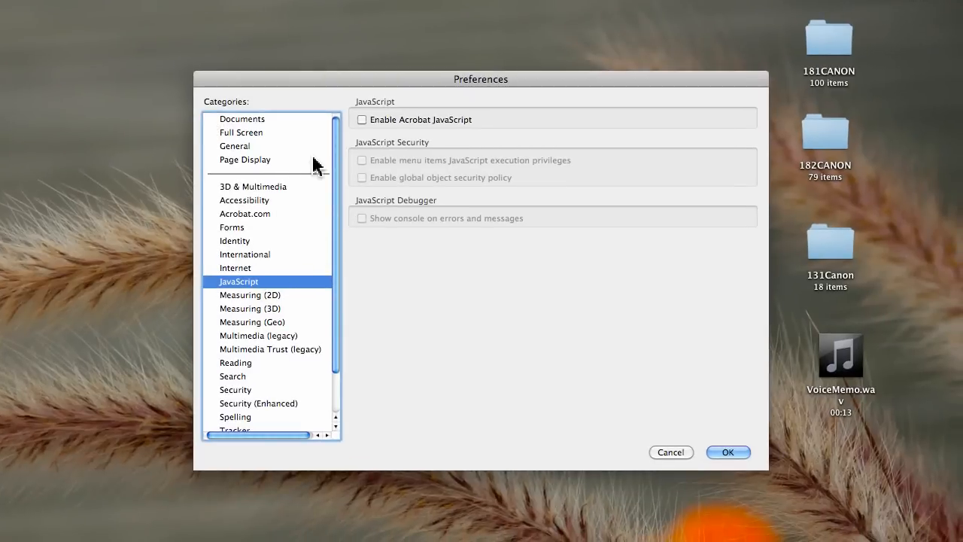
{"action": "left_click", "coordinate": [363, 118]}
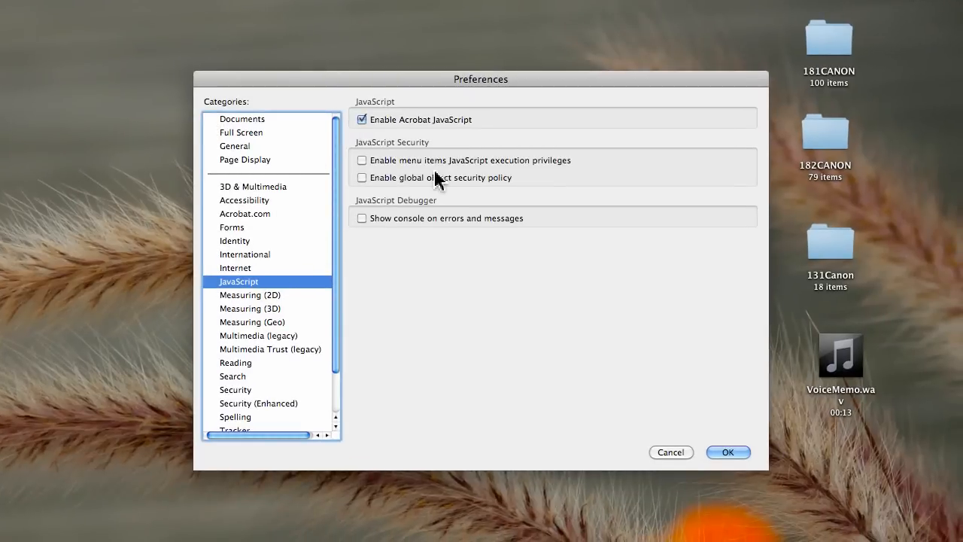
{"action": "mouse_move", "coordinate": [365, 180]}
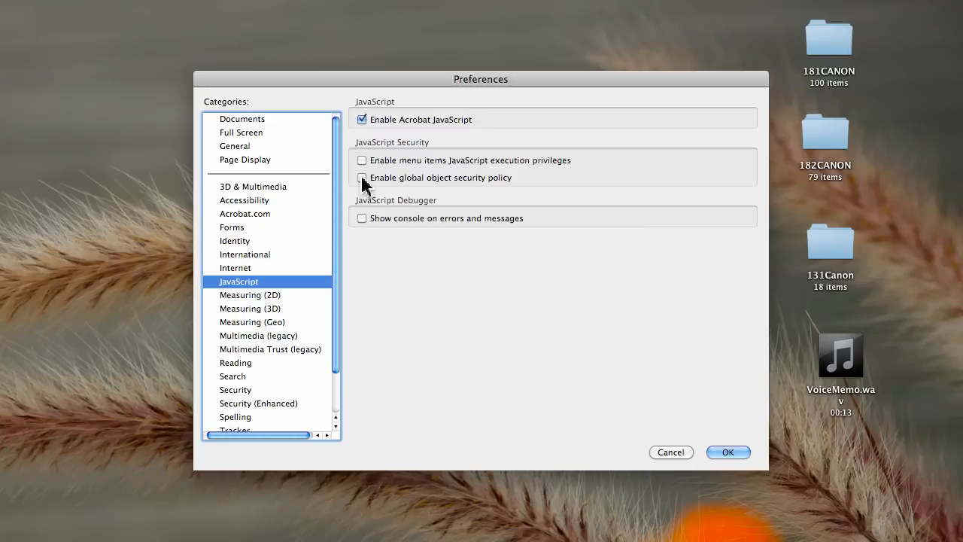
{"action": "left_click", "coordinate": [361, 177]}
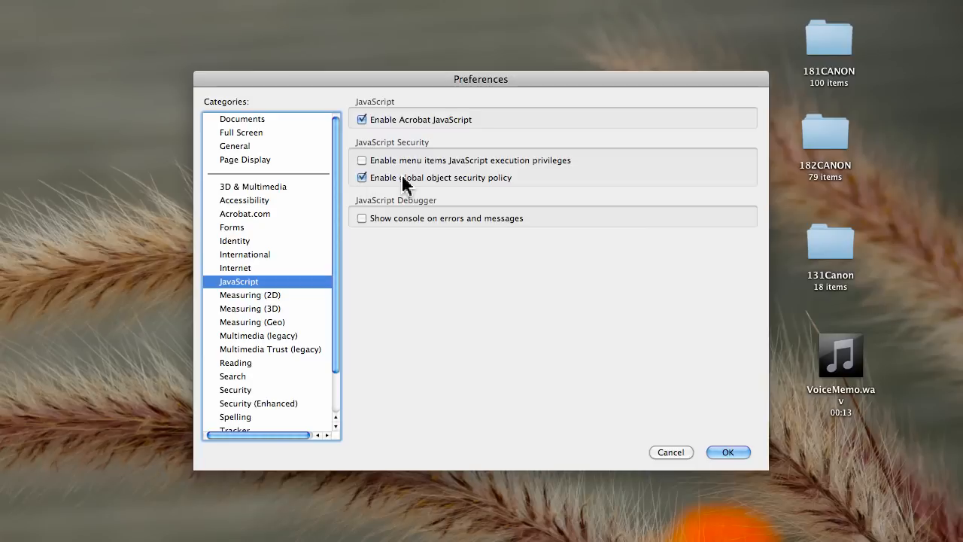
{"action": "left_click", "coordinate": [362, 177]}
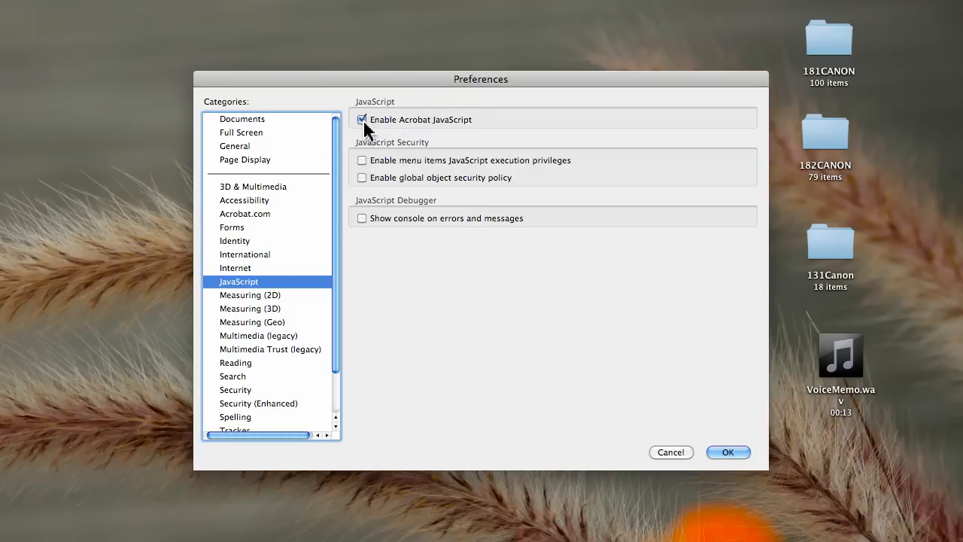
Disable Acrobat JavaScript and confirm Preferences with OK, returning to the desktop
{"action": "left_click", "coordinate": [362, 119]}
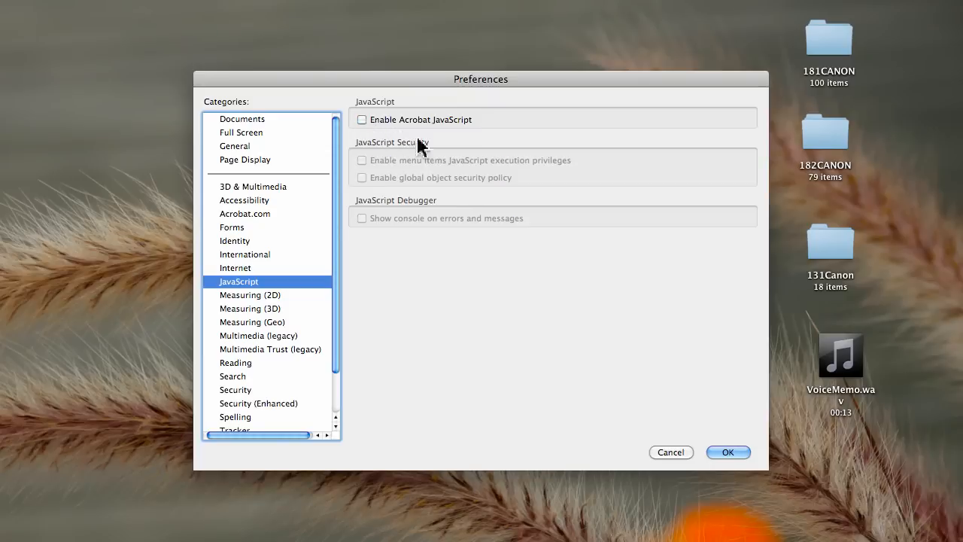
{"action": "mouse_move", "coordinate": [458, 140]}
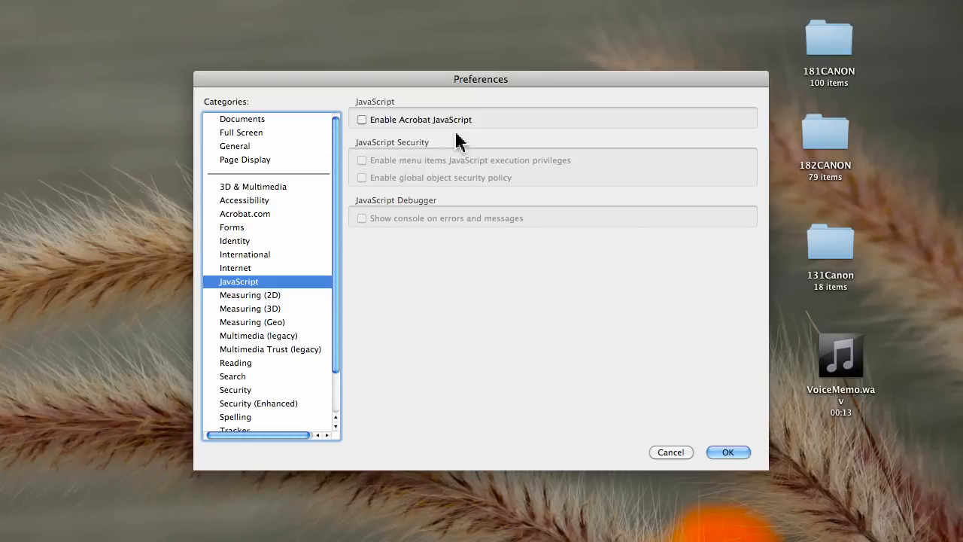
{"action": "mouse_move", "coordinate": [521, 235]}
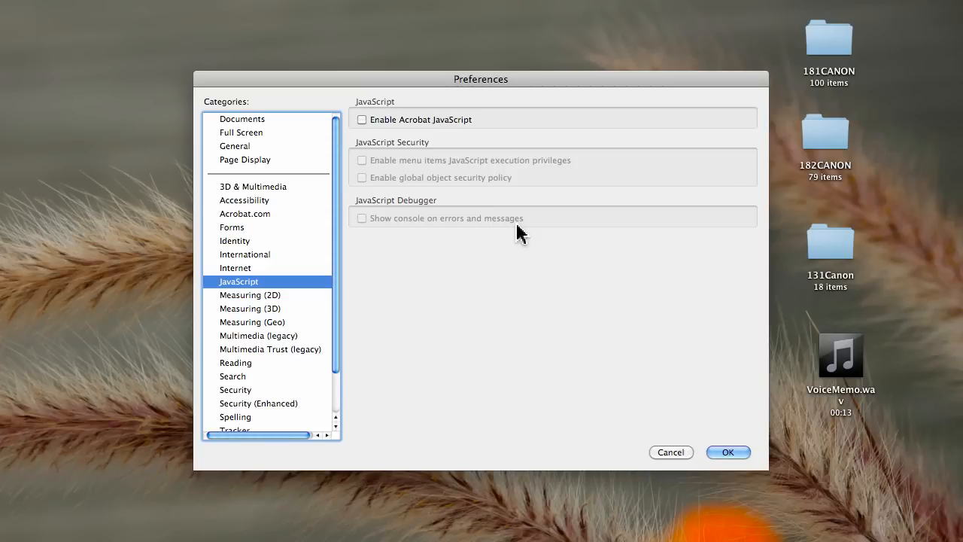
{"action": "mouse_move", "coordinate": [569, 327]}
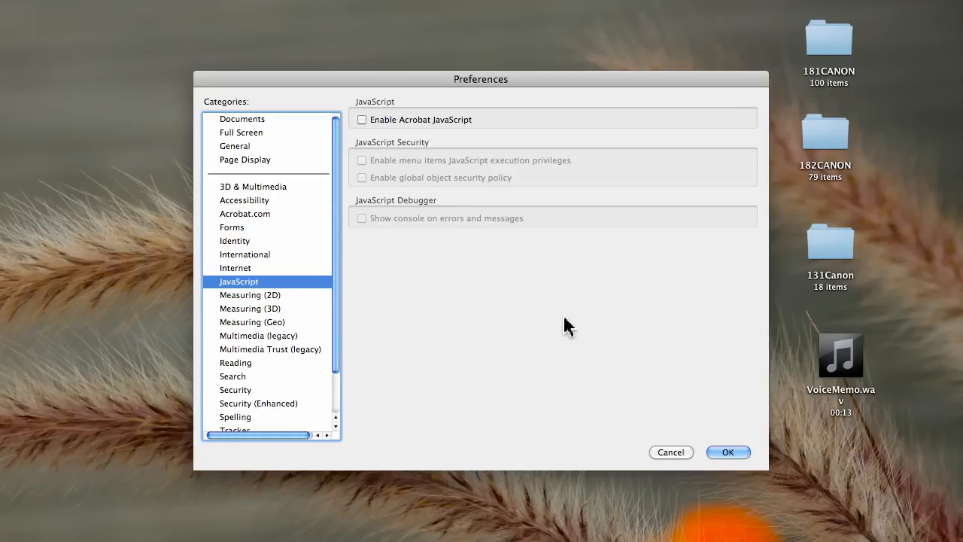
{"action": "mouse_move", "coordinate": [731, 456]}
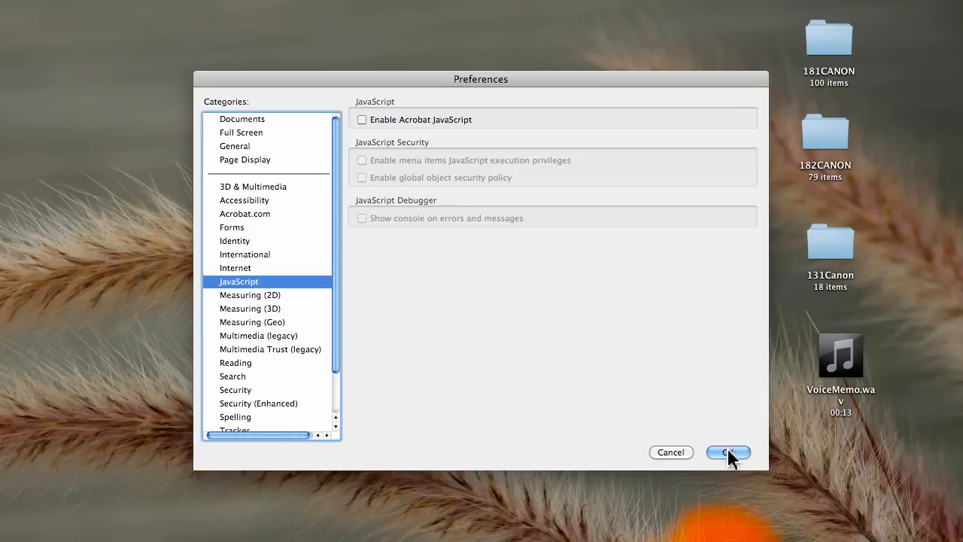
{"action": "left_click", "coordinate": [728, 451]}
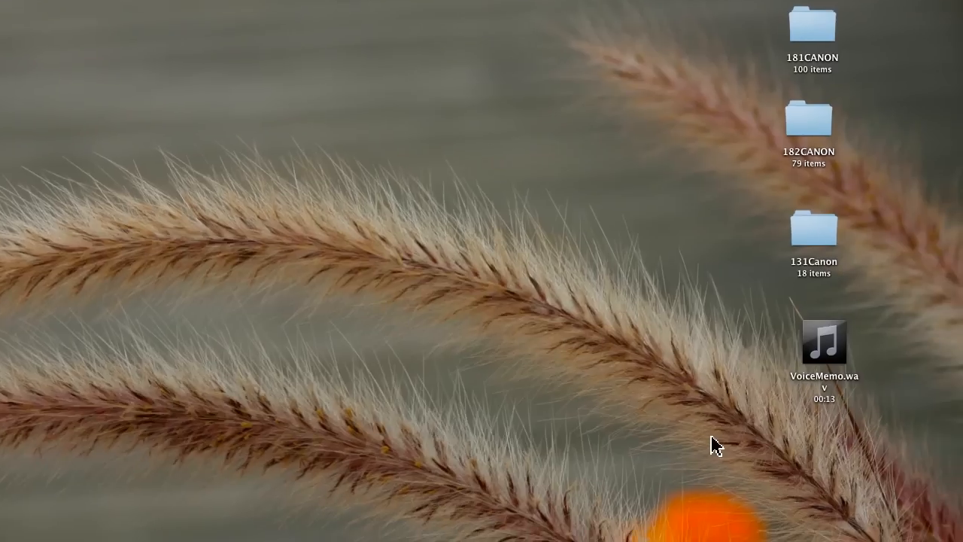